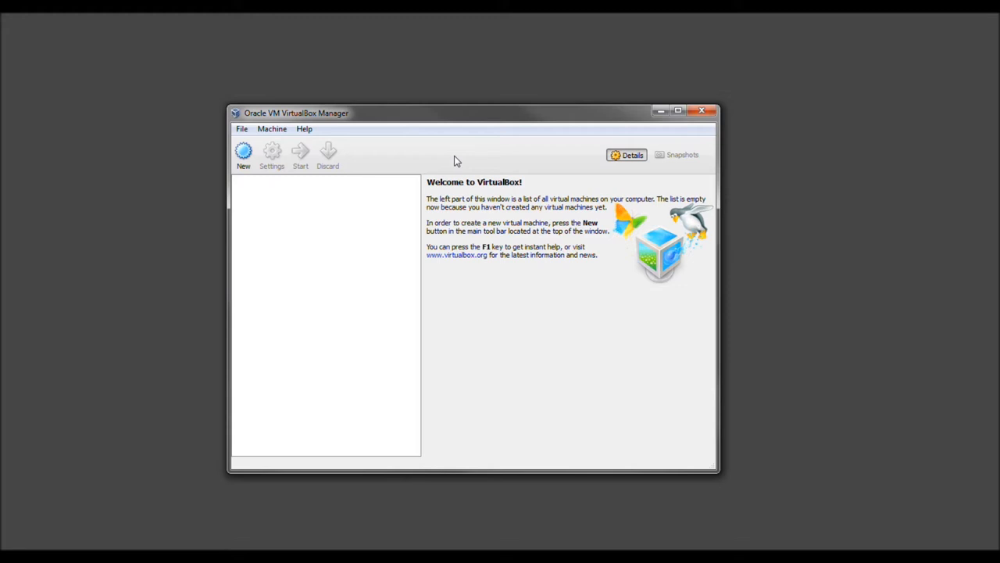
pyautogui.moveTo(461, 161)
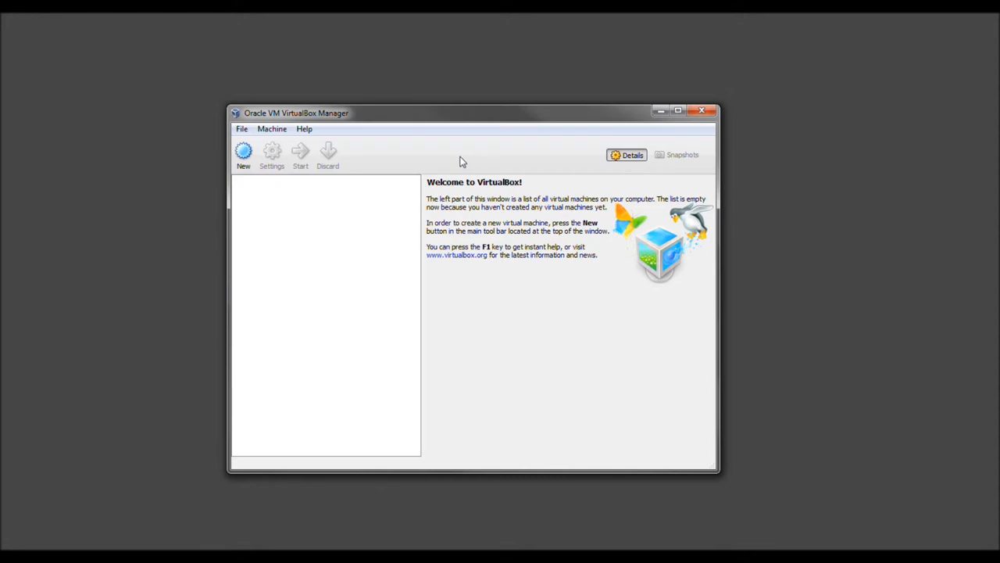
pyautogui.moveTo(407, 153)
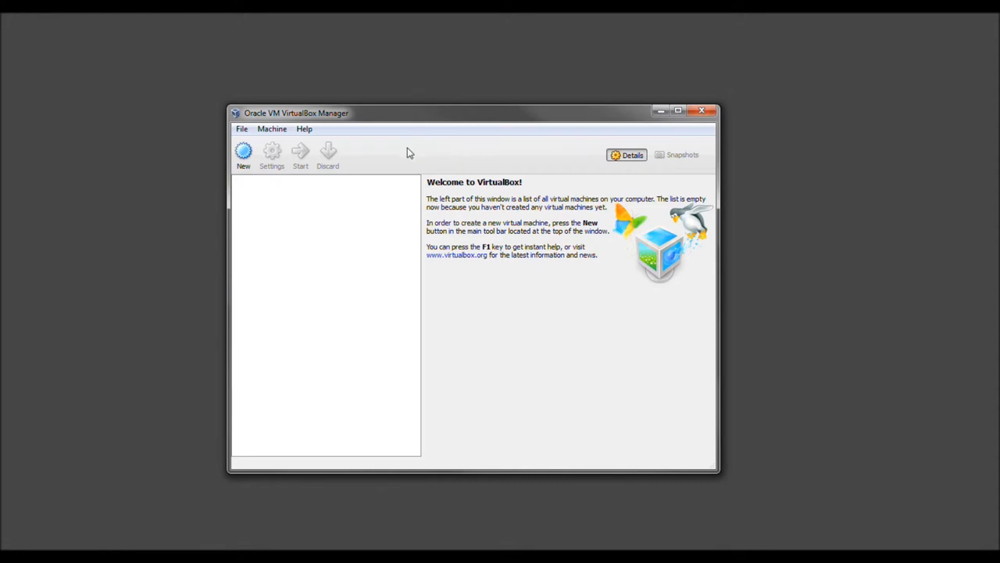
pyautogui.moveTo(243, 154)
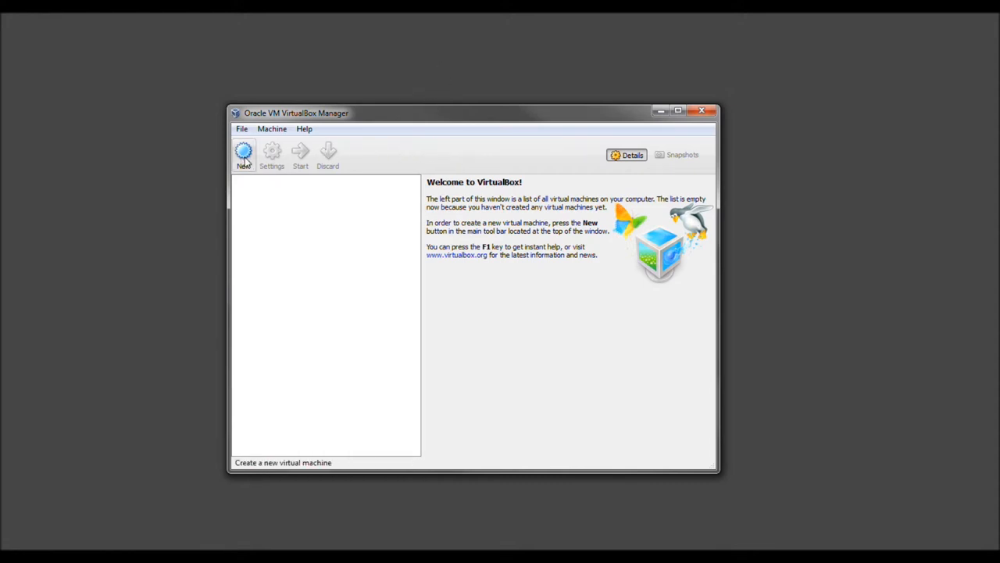
# - Begin a new virtual machine in the wizard and name it 'Backtrack'
pyautogui.click(244, 154)
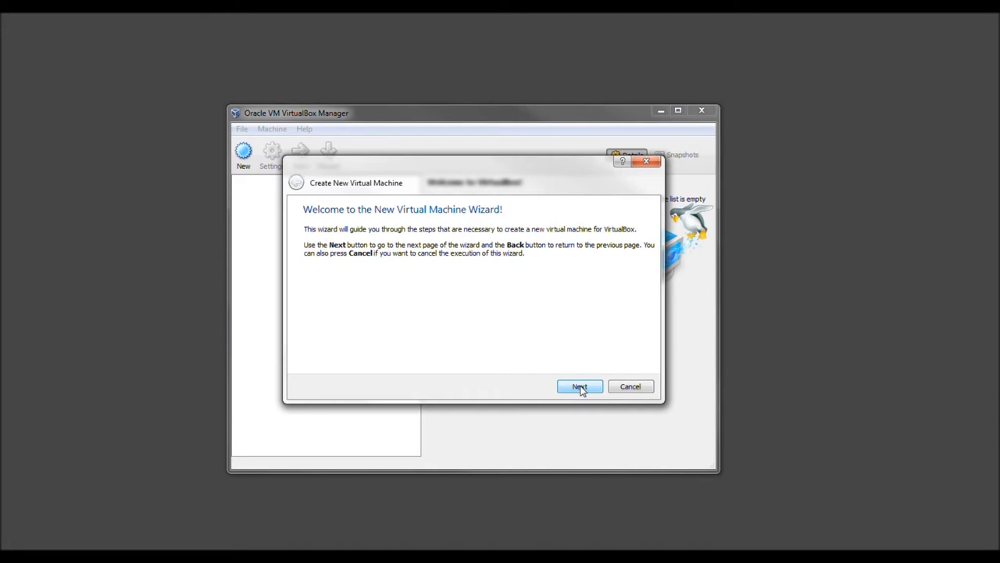
pyautogui.click(580, 386)
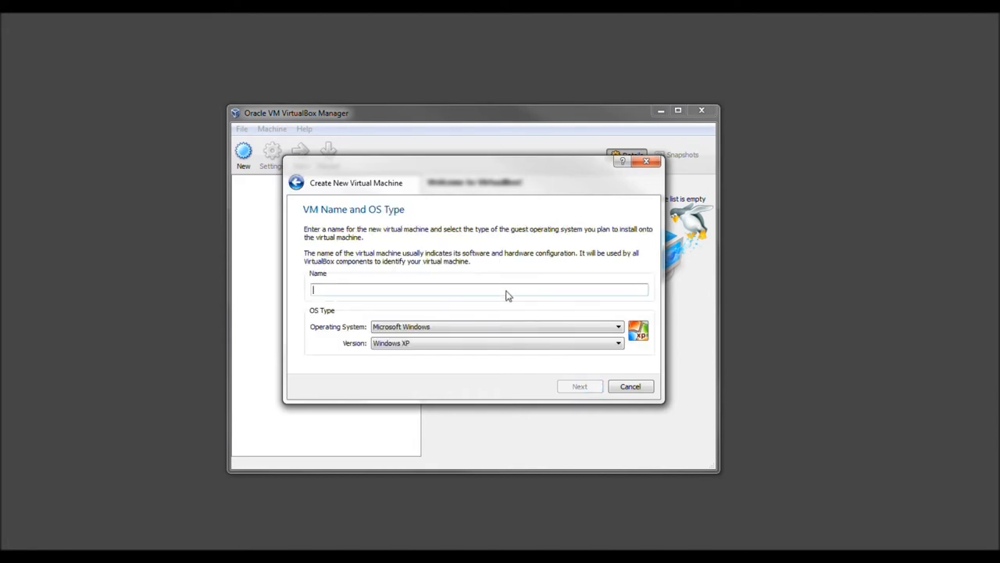
pyautogui.write('Back')
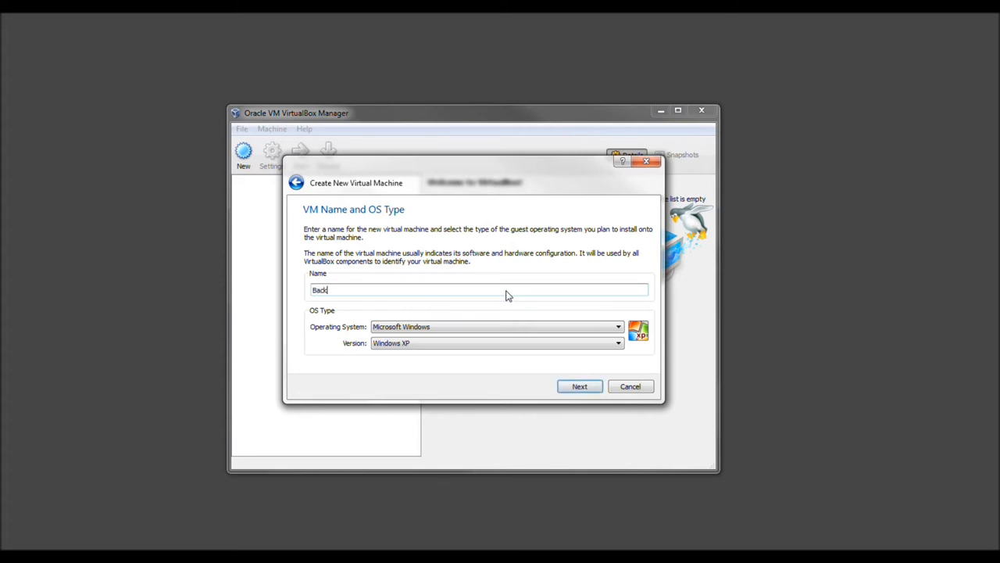
pyautogui.write('track')
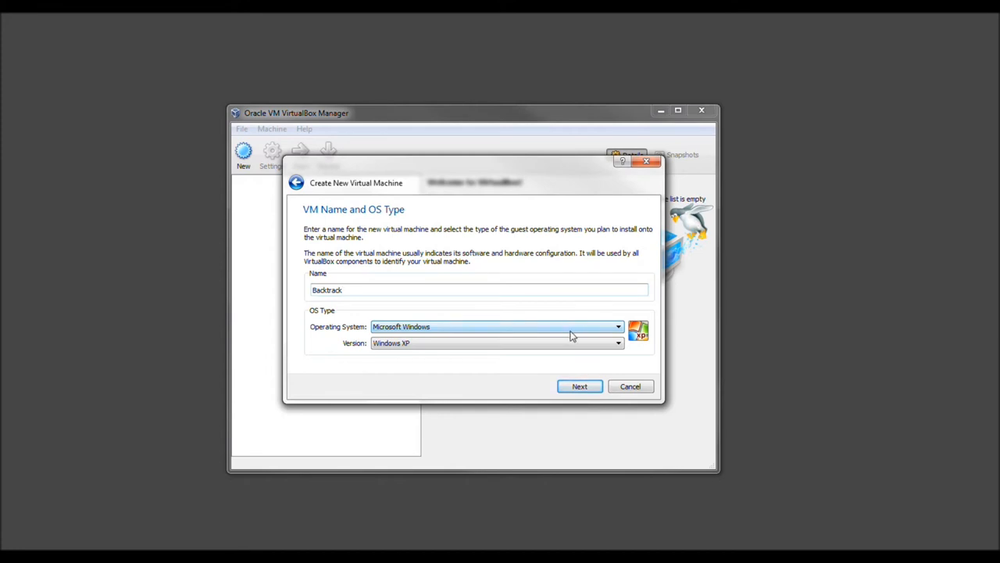
pyautogui.moveTo(581, 327)
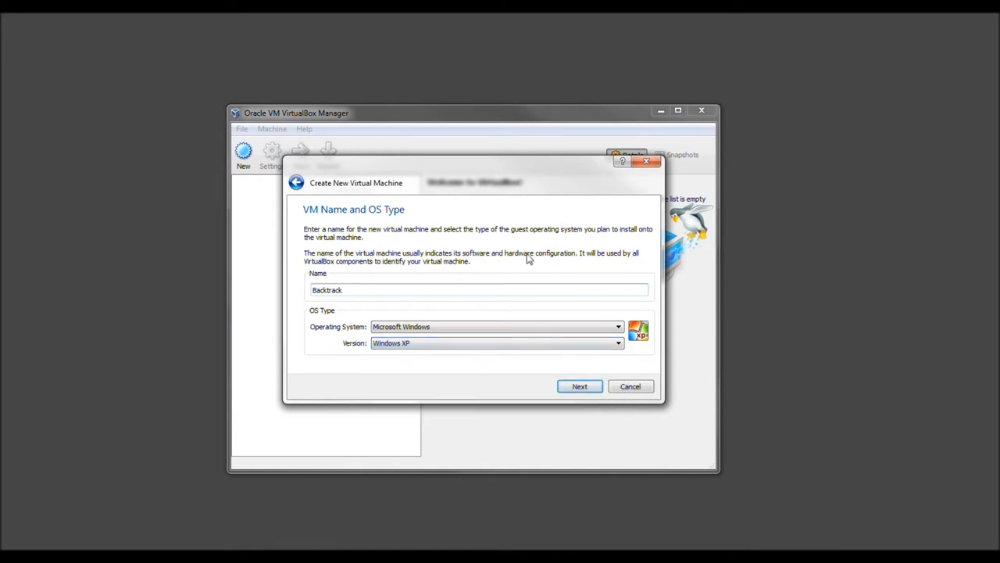
pyautogui.moveTo(580, 386)
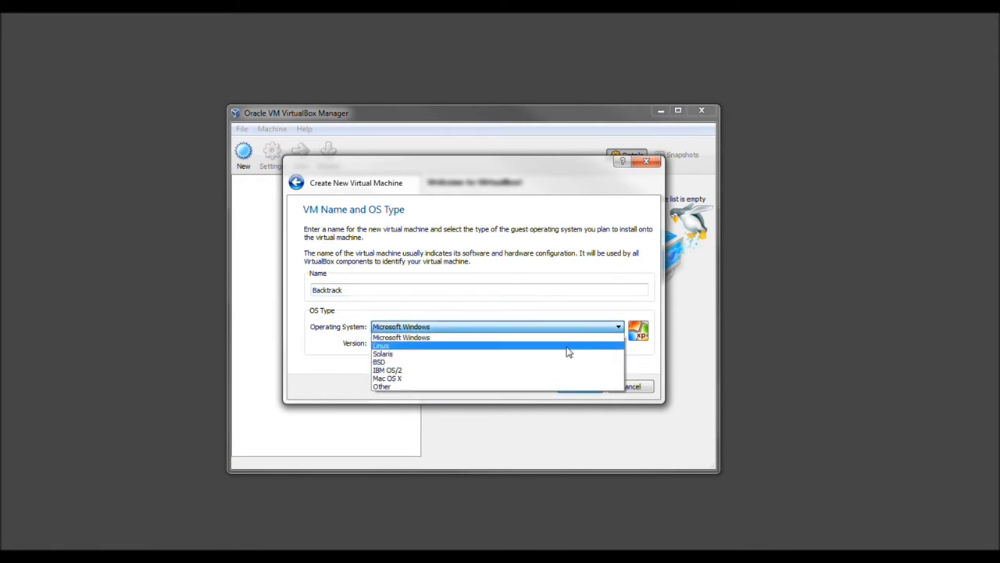
# - Choose Linux as the OS family with version Ubuntu (64 bit)
pyautogui.click(382, 346)
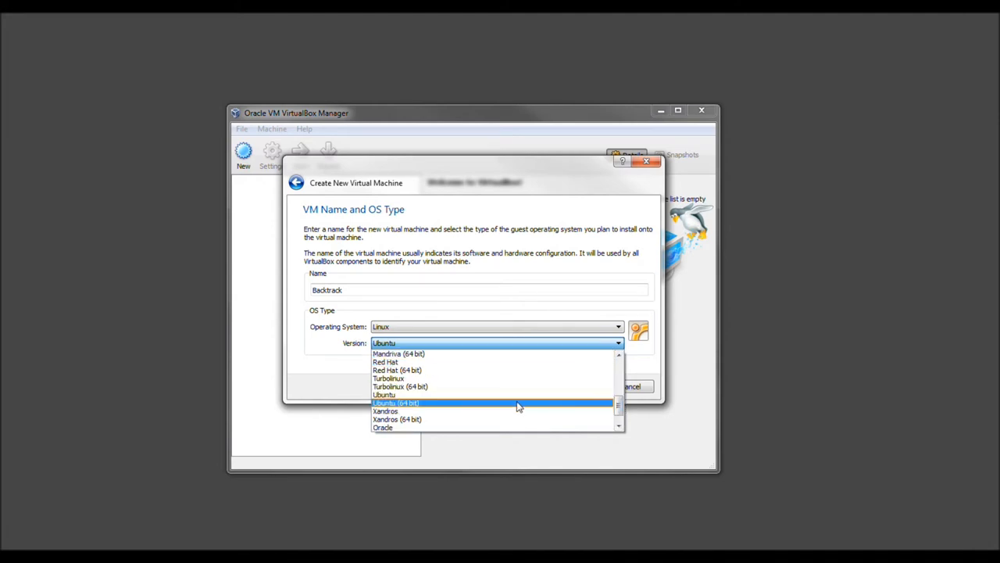
pyautogui.moveTo(516, 409)
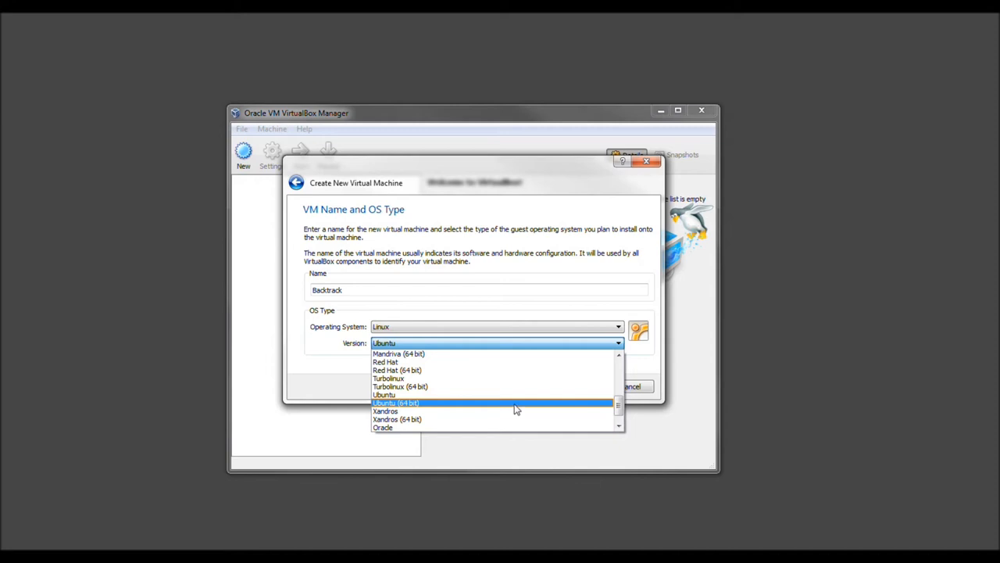
pyautogui.click(396, 403)
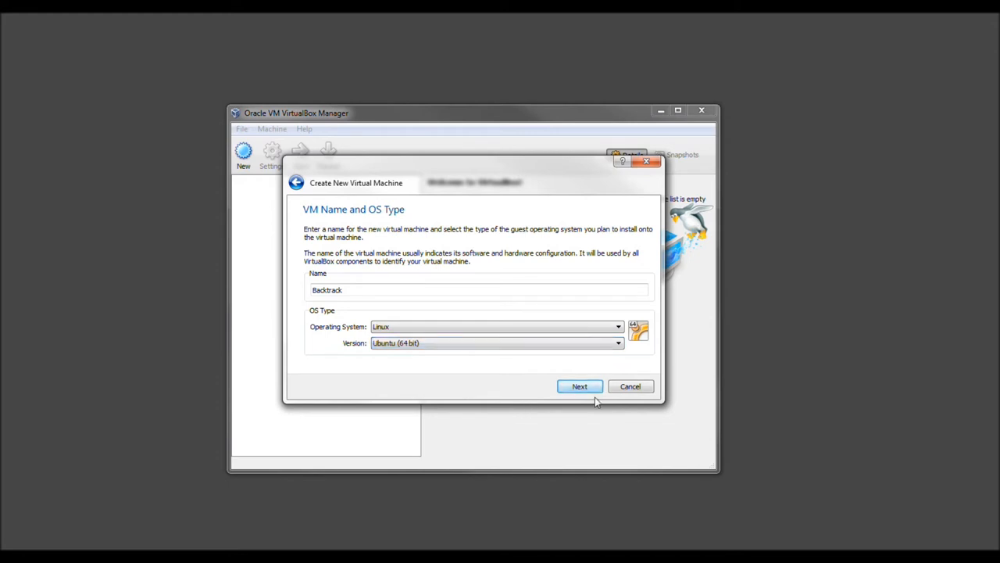
# - Continue to the memory page and raise base memory to 1024 MB
pyautogui.click(580, 386)
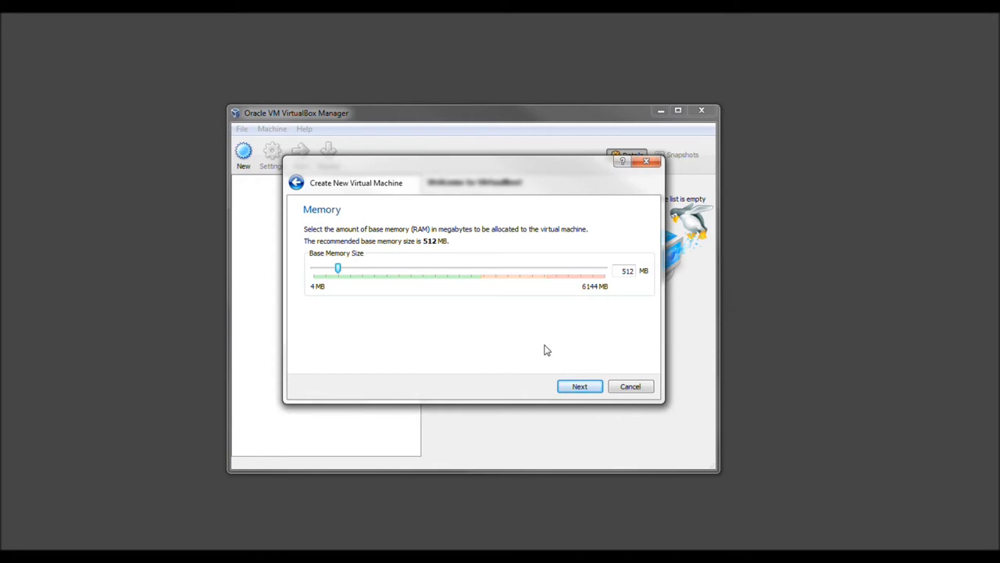
pyautogui.moveTo(337, 269)
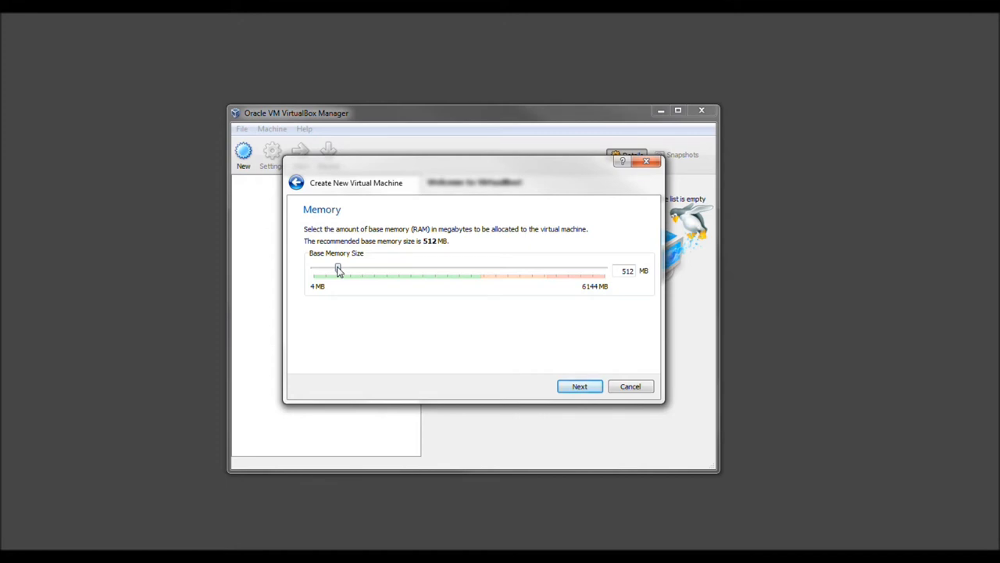
pyautogui.moveTo(337, 270); pyautogui.dragTo(363, 271)
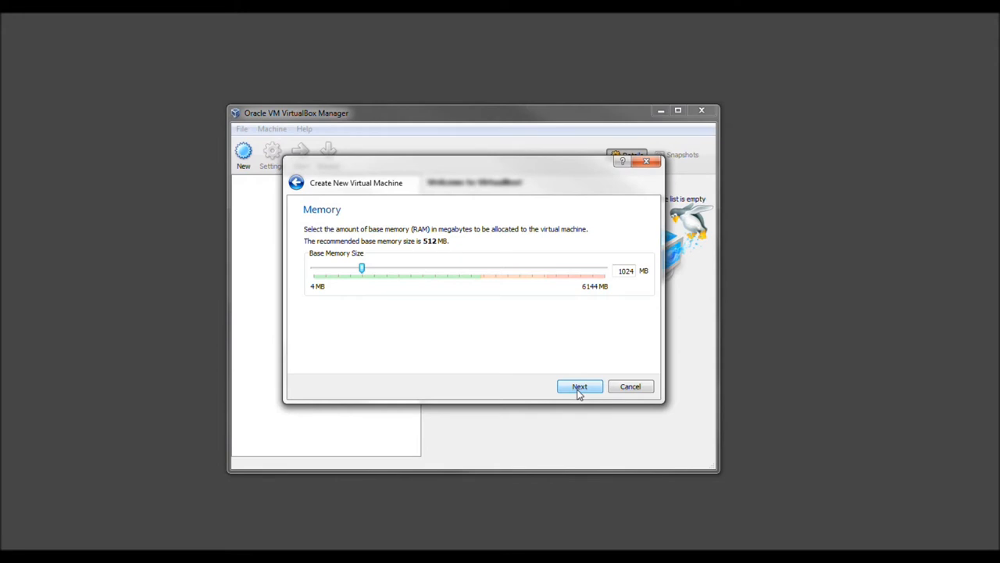
# - Proceed to the Virtual Hard Disk page, keeping start-up disk and new disk creation checked
pyautogui.click(579, 386)
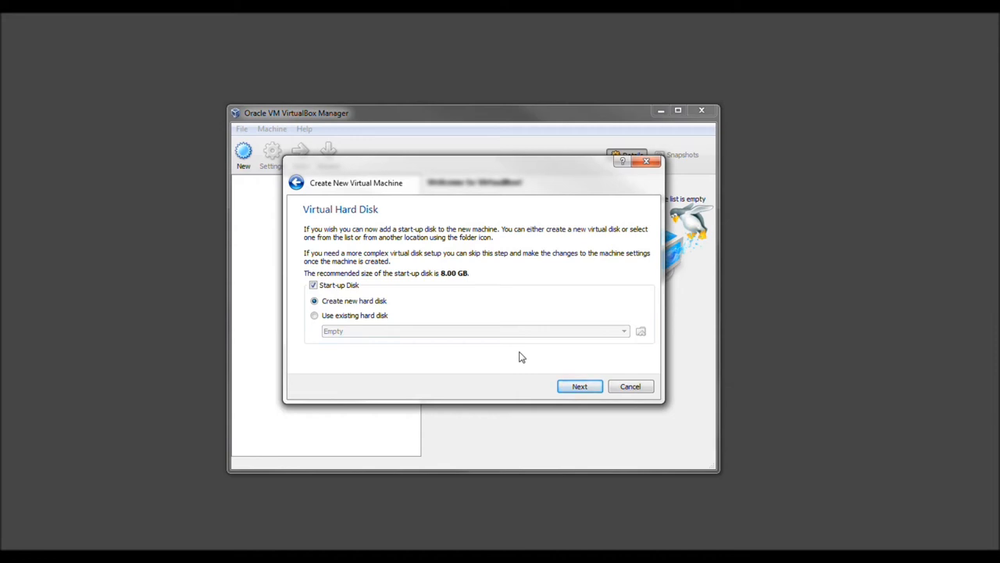
pyautogui.moveTo(514, 355)
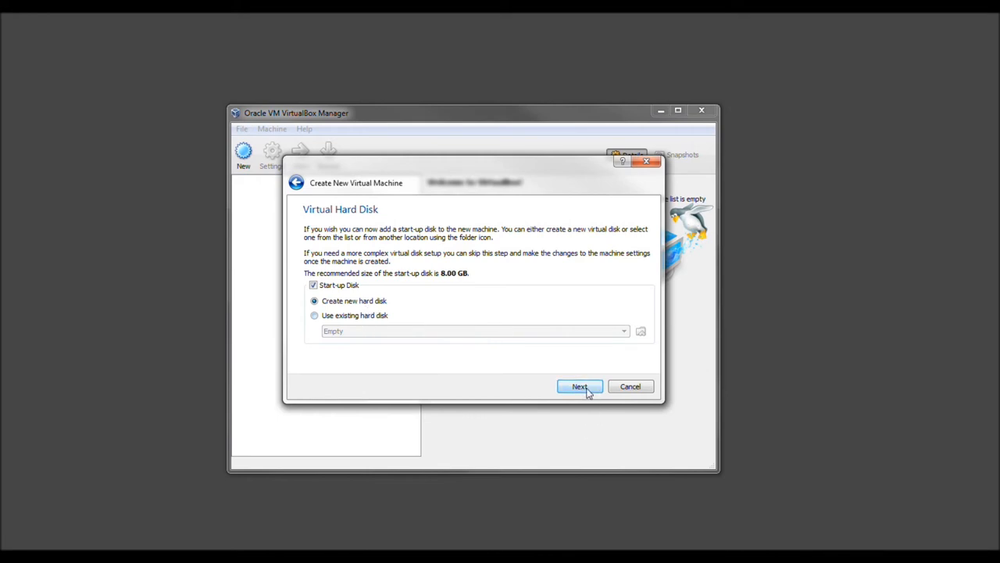
# - Start the new VDI disk wizard and settle on dynamically allocated storage after trying fixed size
pyautogui.click(580, 386)
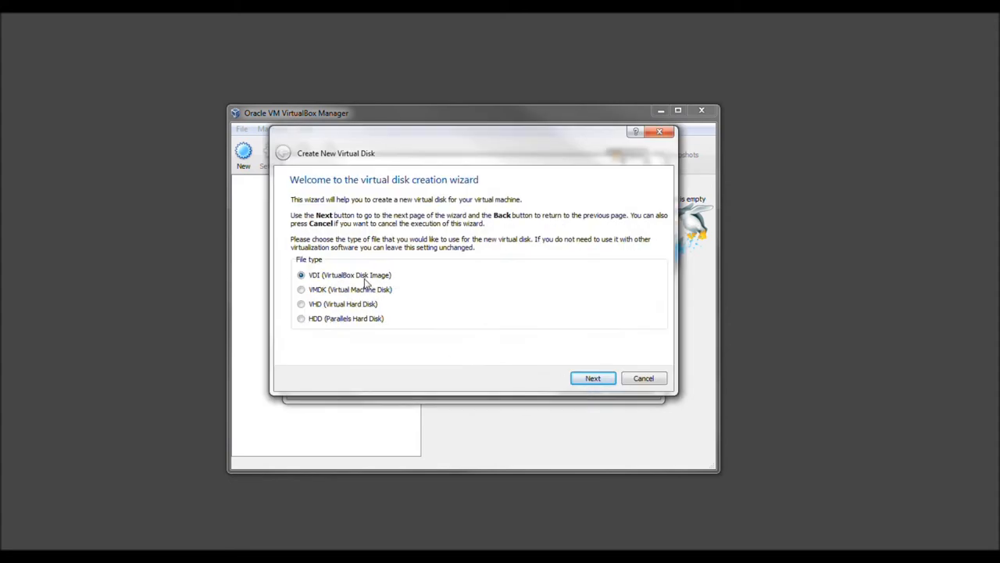
pyautogui.moveTo(413, 288)
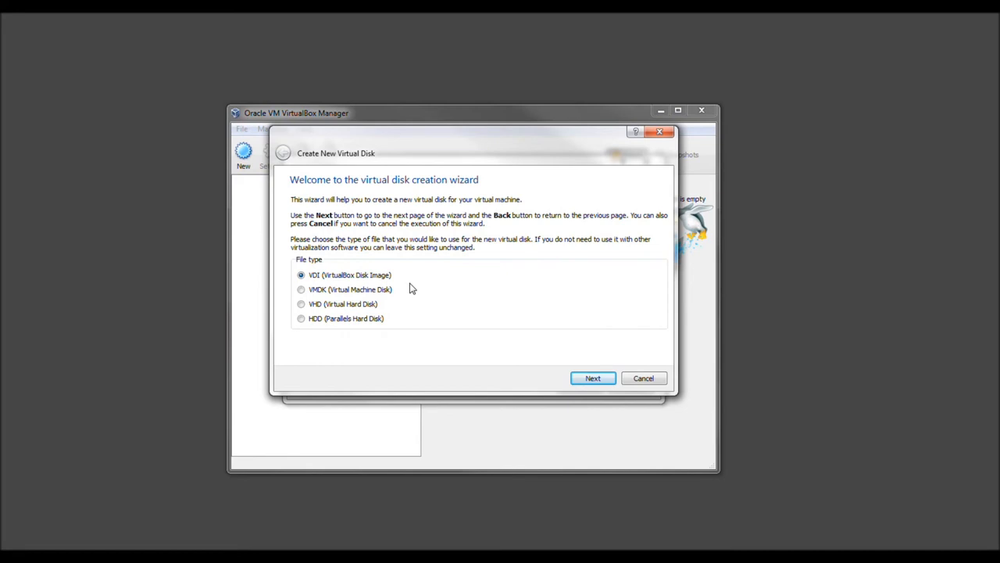
pyautogui.moveTo(385, 283)
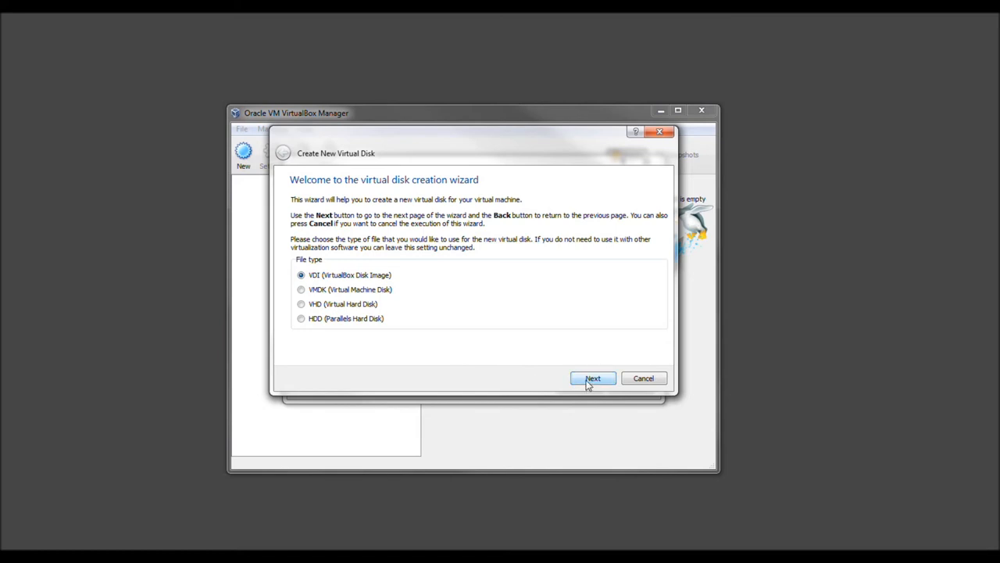
pyautogui.click(593, 378)
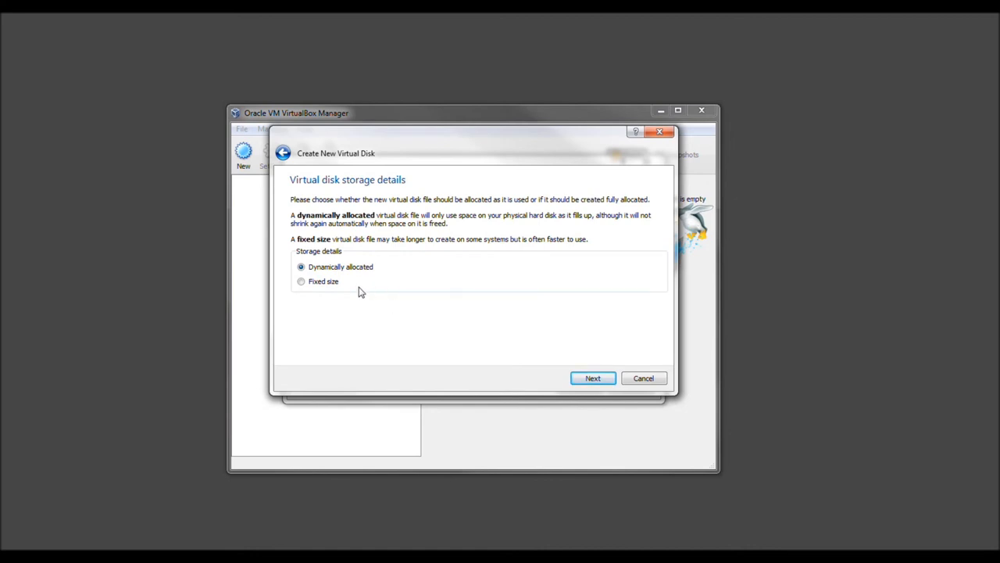
pyautogui.click(300, 282)
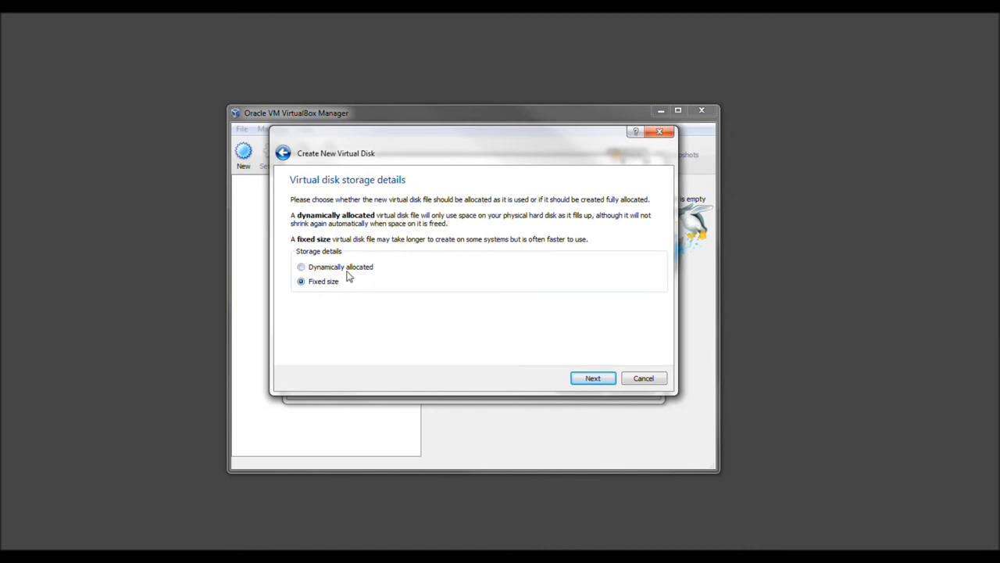
pyautogui.click(300, 265)
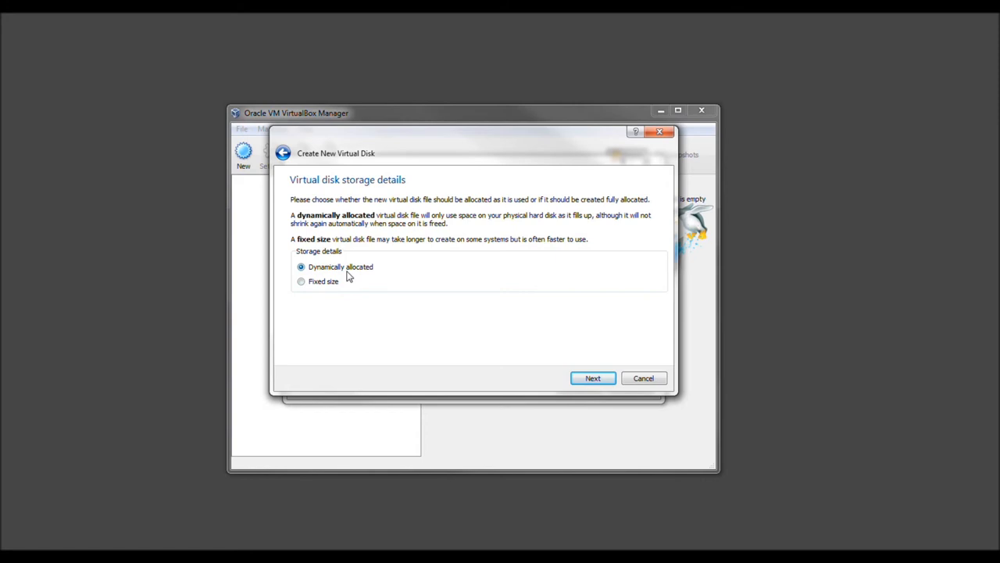
pyautogui.moveTo(472, 244)
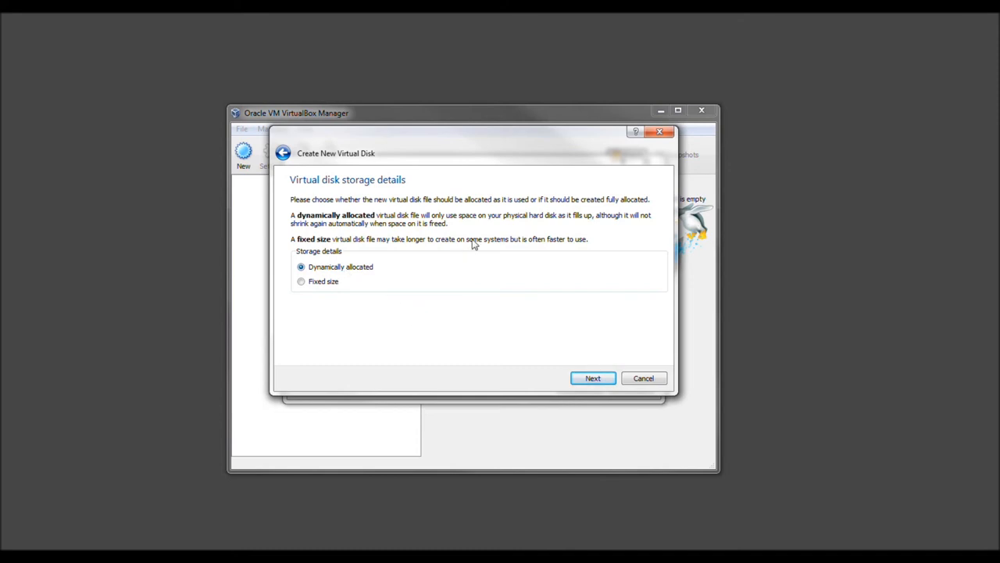
pyautogui.moveTo(561, 386)
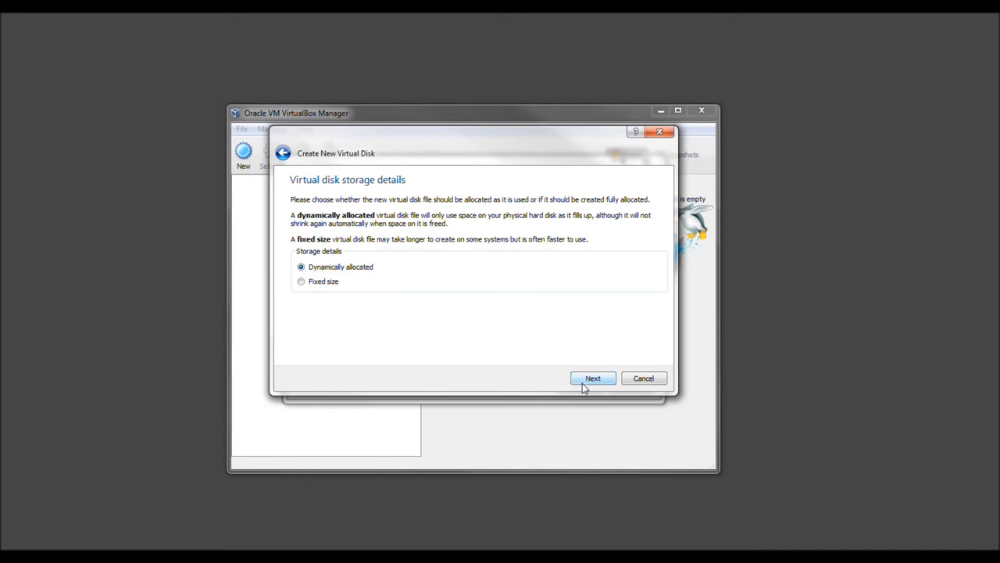
# - On the location and size page, adjust the Backtrack disk size toward 11 GB via slider and size box
pyautogui.click(592, 378)
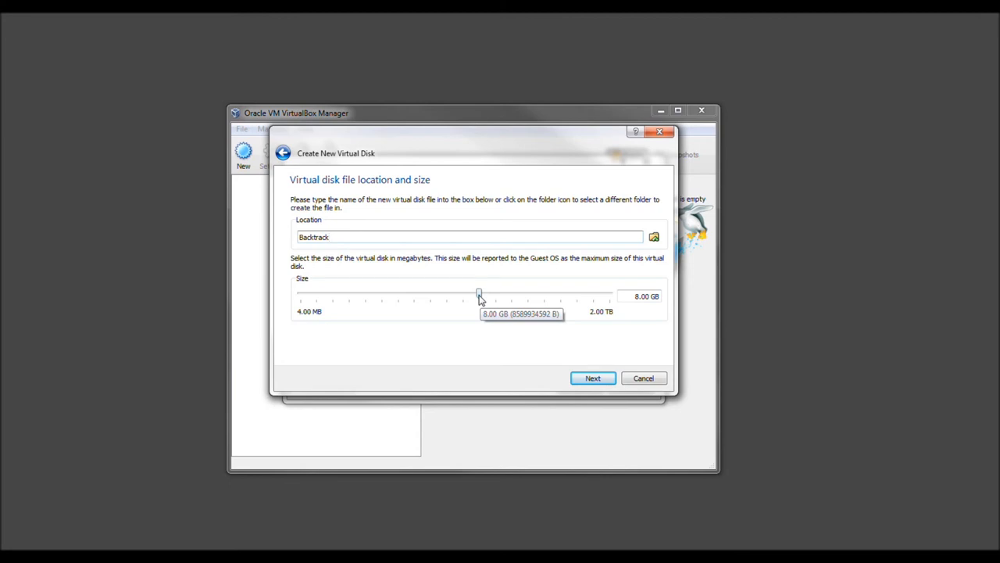
pyautogui.moveTo(478, 296); pyautogui.dragTo(484, 295)
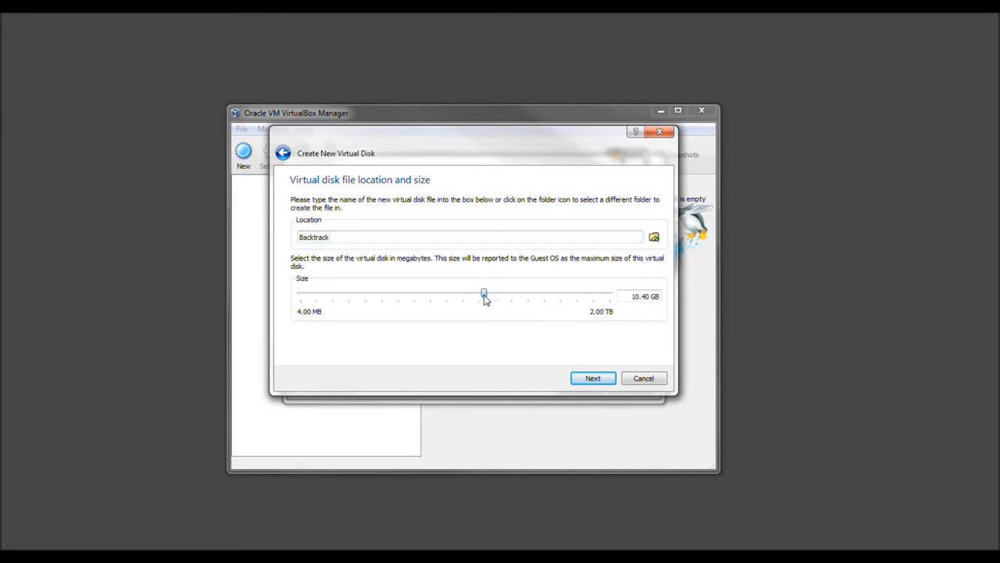
pyautogui.moveTo(483, 295); pyautogui.dragTo(486, 295)
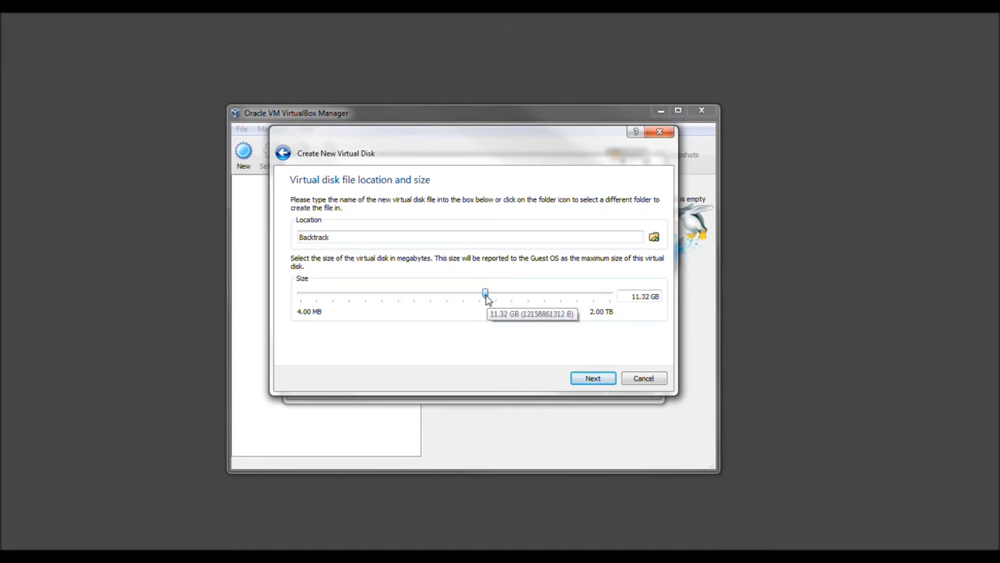
pyautogui.moveTo(486, 295); pyautogui.dragTo(483, 295)
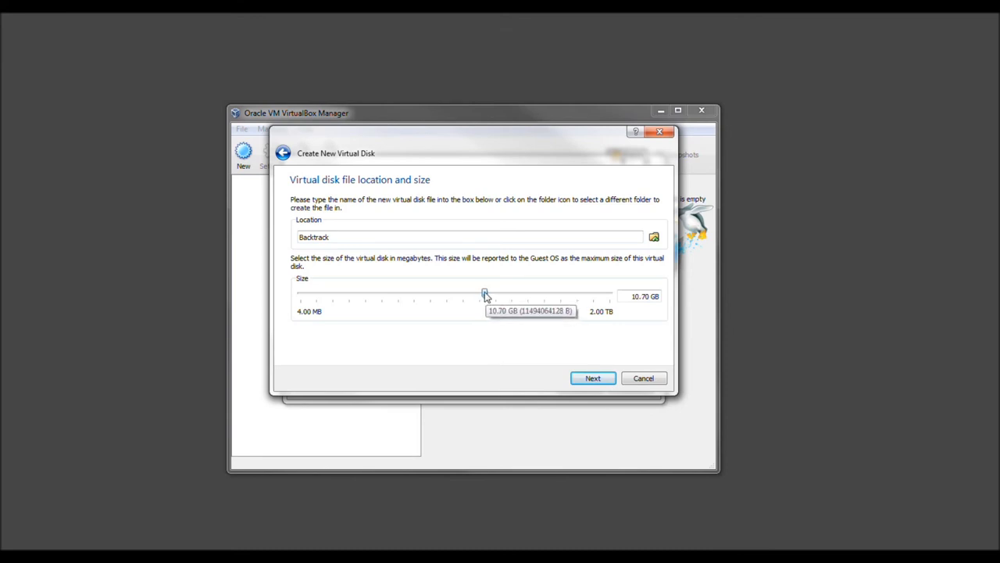
pyautogui.moveTo(608, 295)
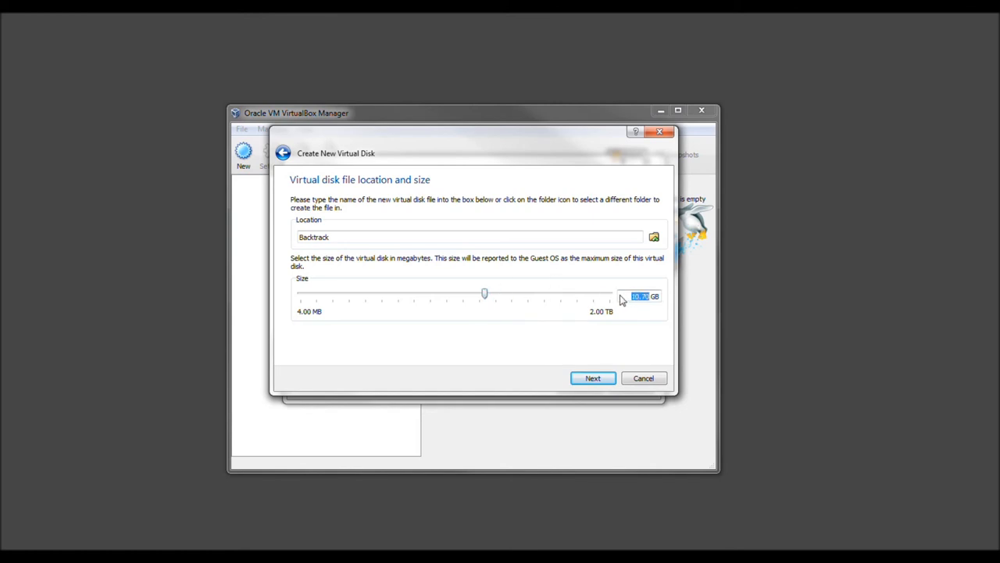
pyautogui.write('115')
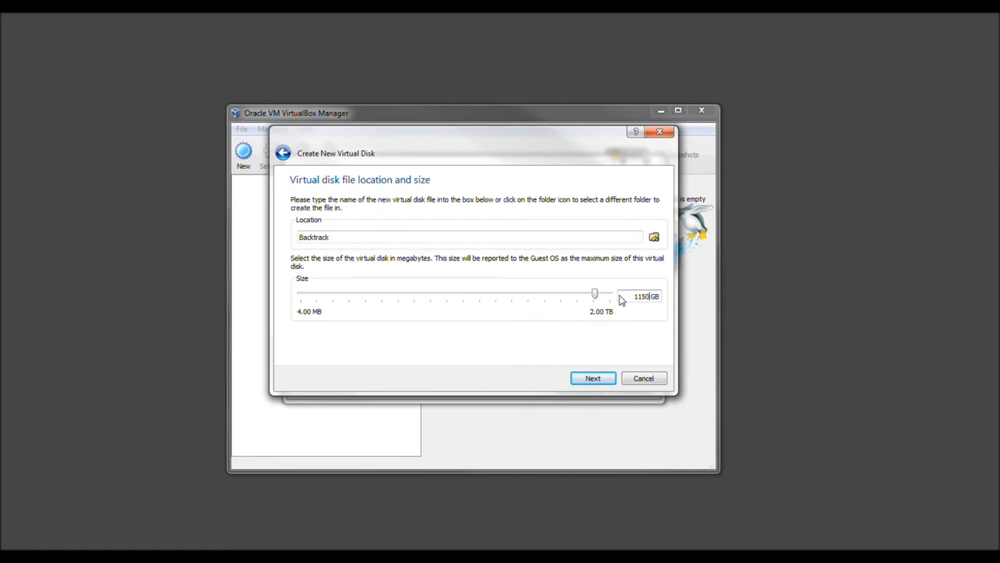
pyautogui.moveTo(594, 293); pyautogui.dragTo(541, 294)
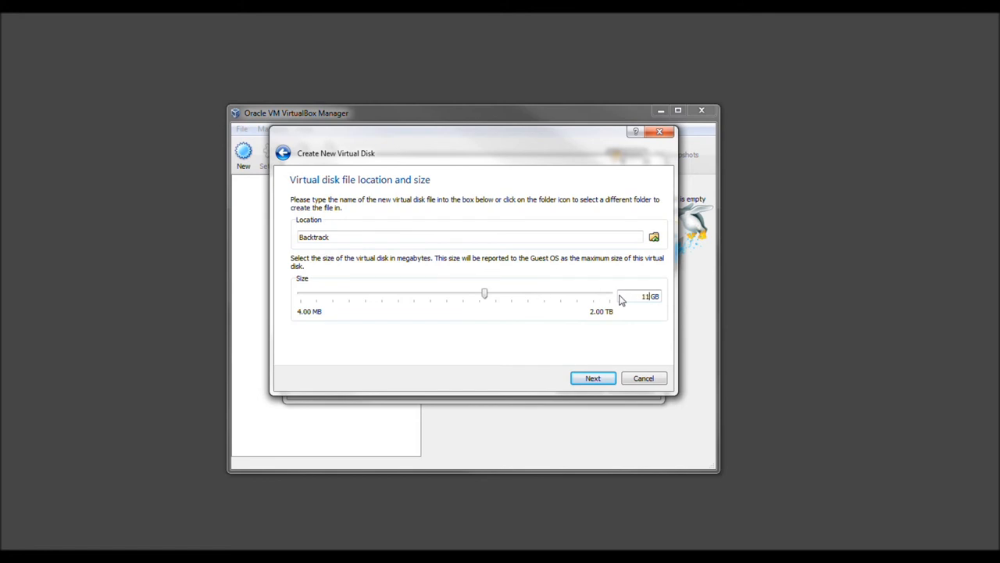
pyautogui.moveTo(703, 347)
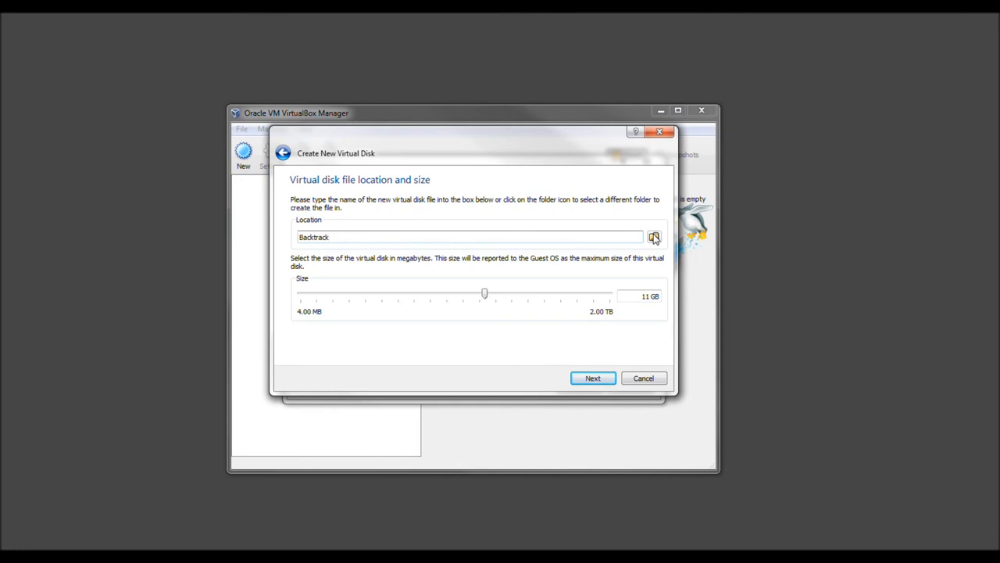
pyautogui.click(654, 238)
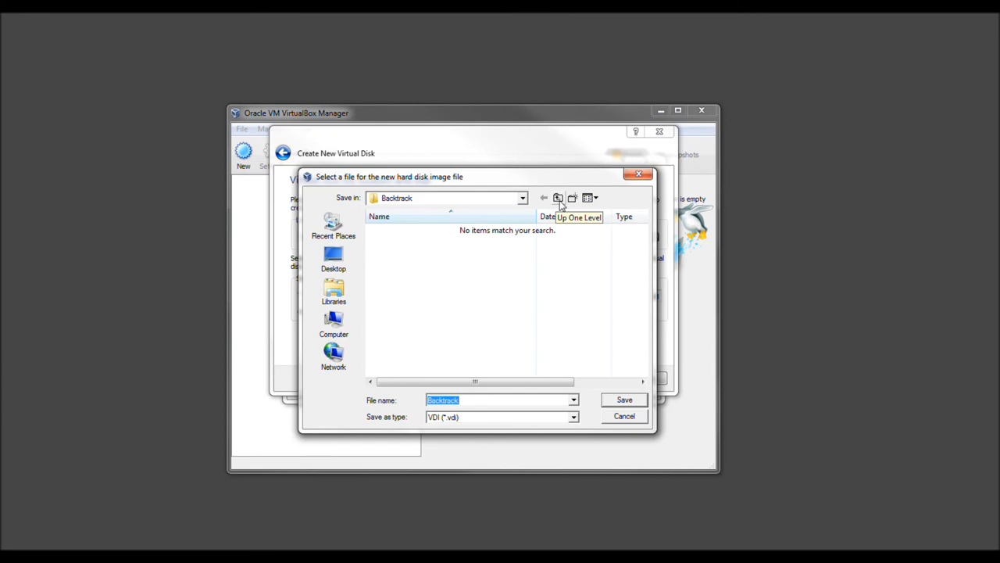
pyautogui.click(558, 197)
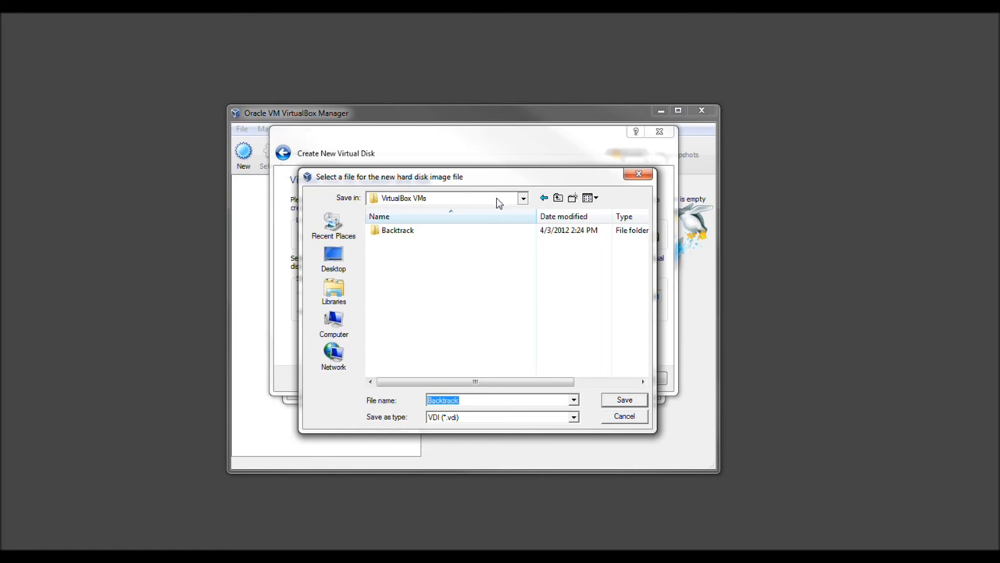
pyautogui.moveTo(653, 328)
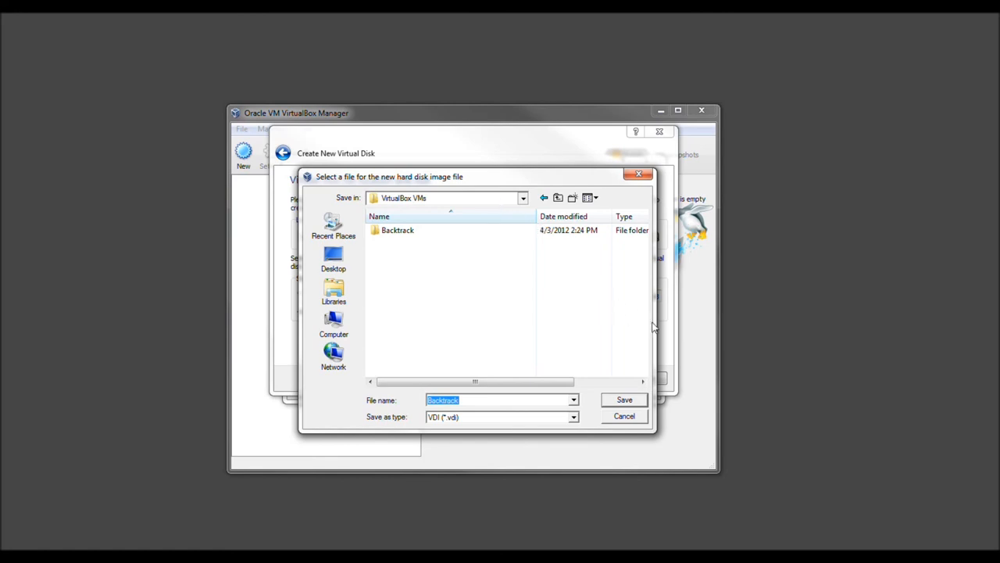
pyautogui.click(513, 353)
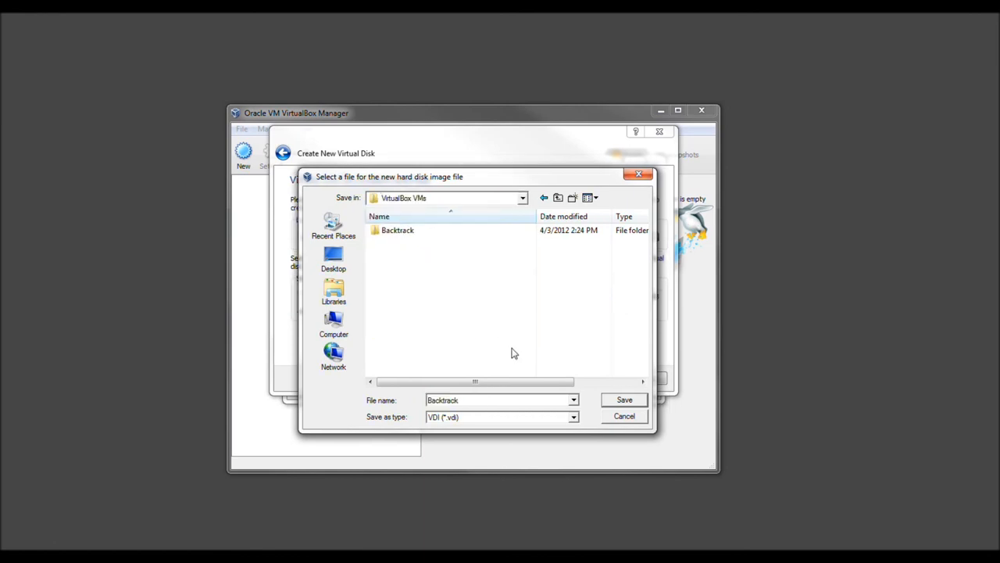
pyautogui.click(624, 401)
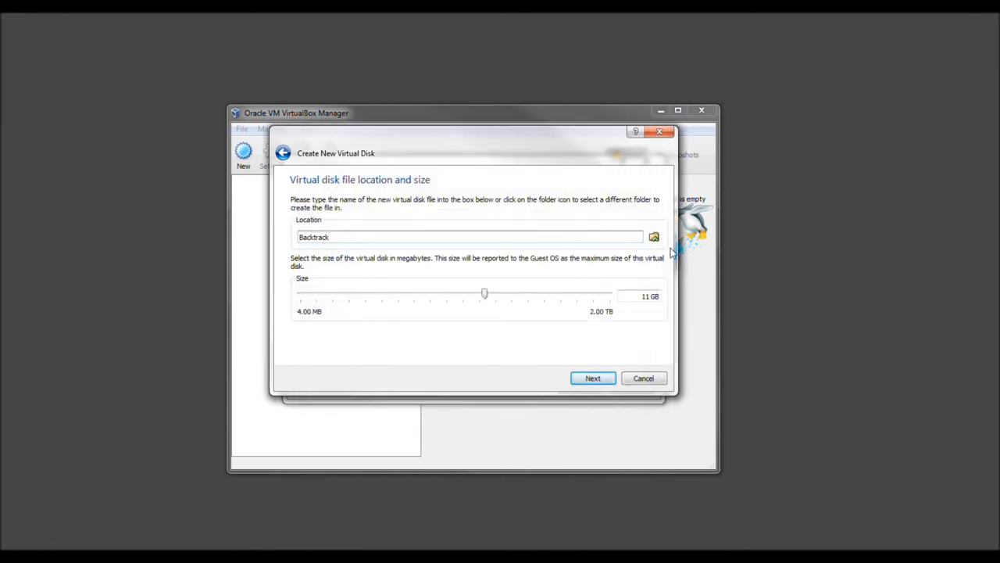
pyautogui.click(653, 238)
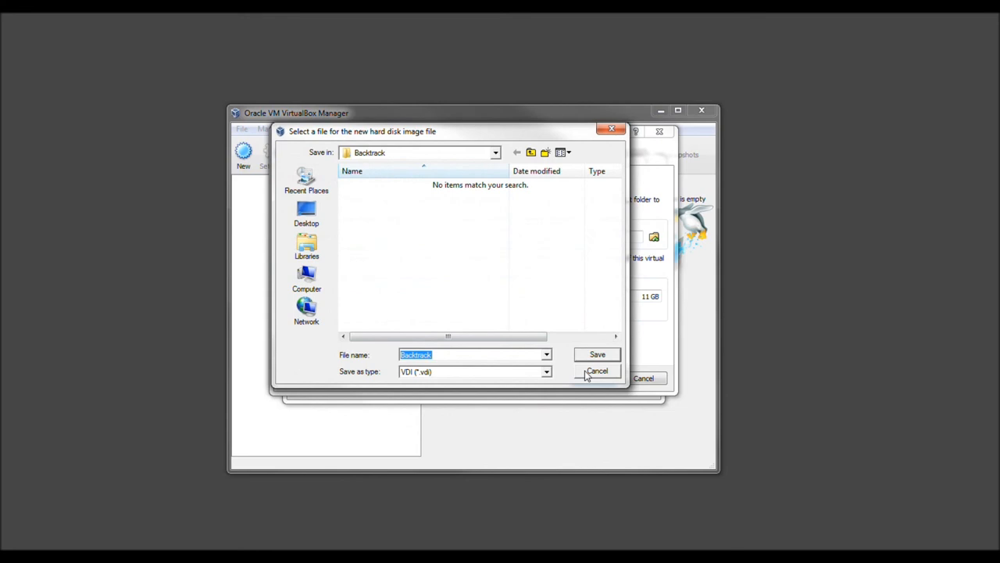
pyautogui.click(475, 372)
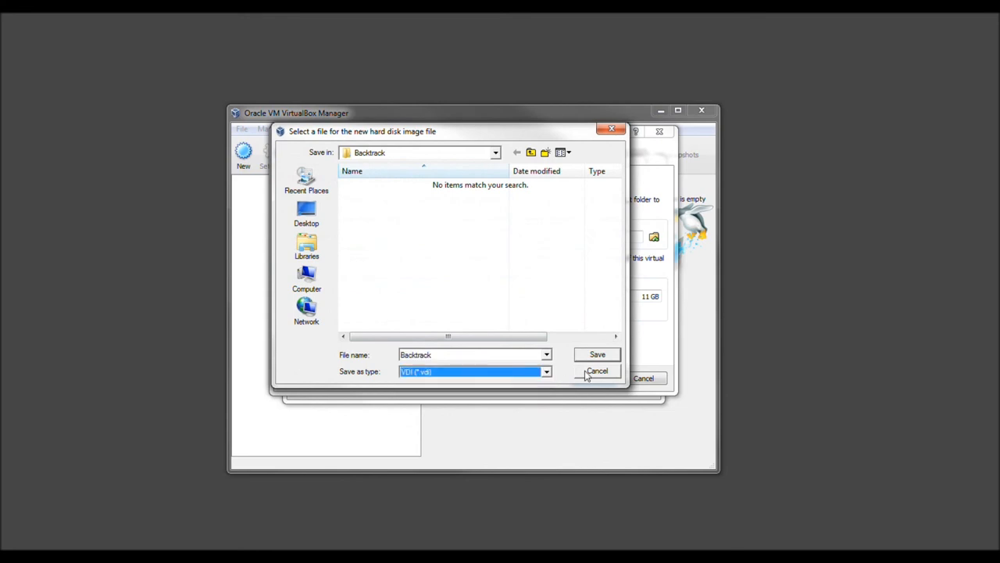
pyautogui.moveTo(587, 375)
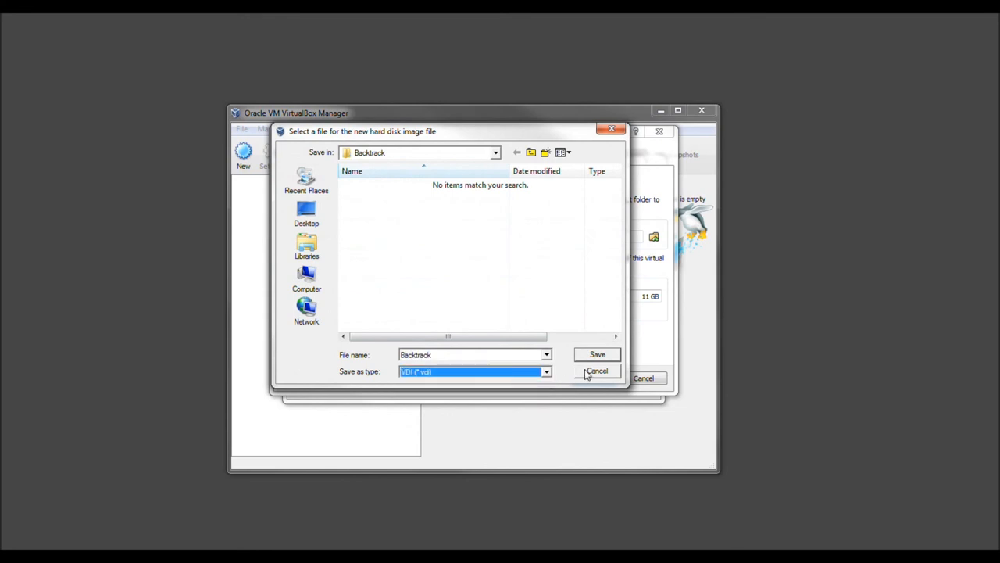
pyautogui.click(597, 353)
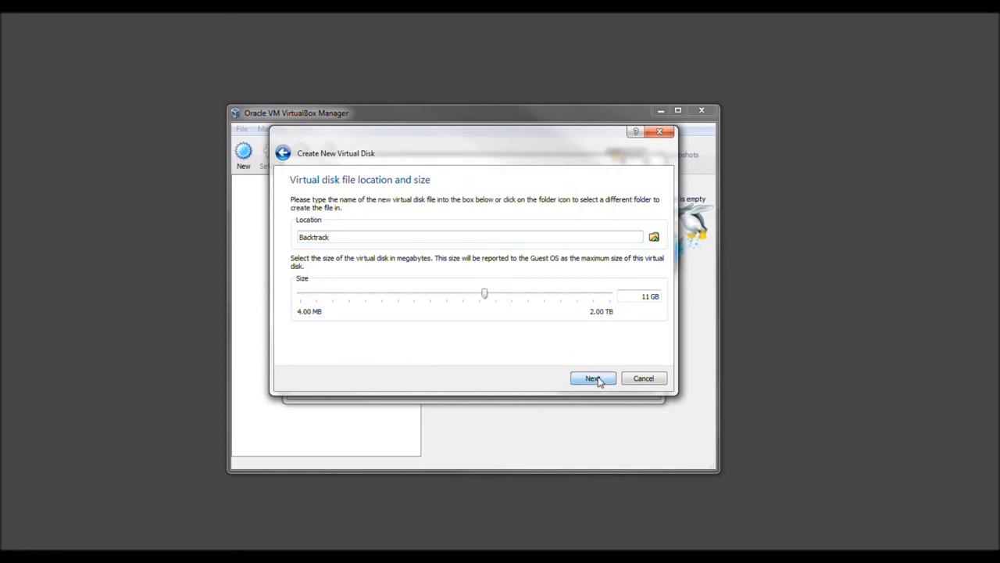
# - Create the 11 GB Backtrack disk and finish the machine so it appears powered off in the list
pyautogui.click(592, 378)
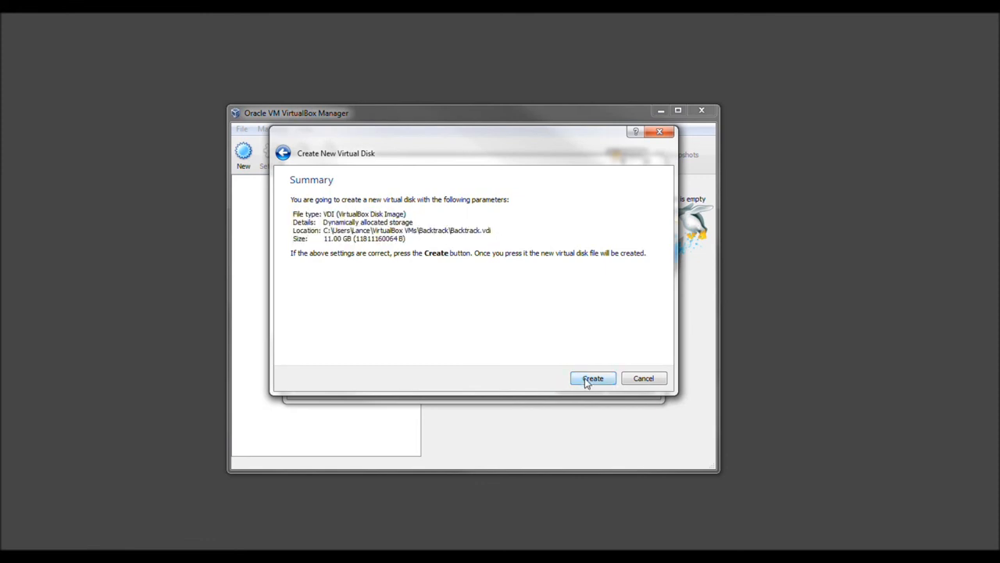
pyautogui.click(593, 378)
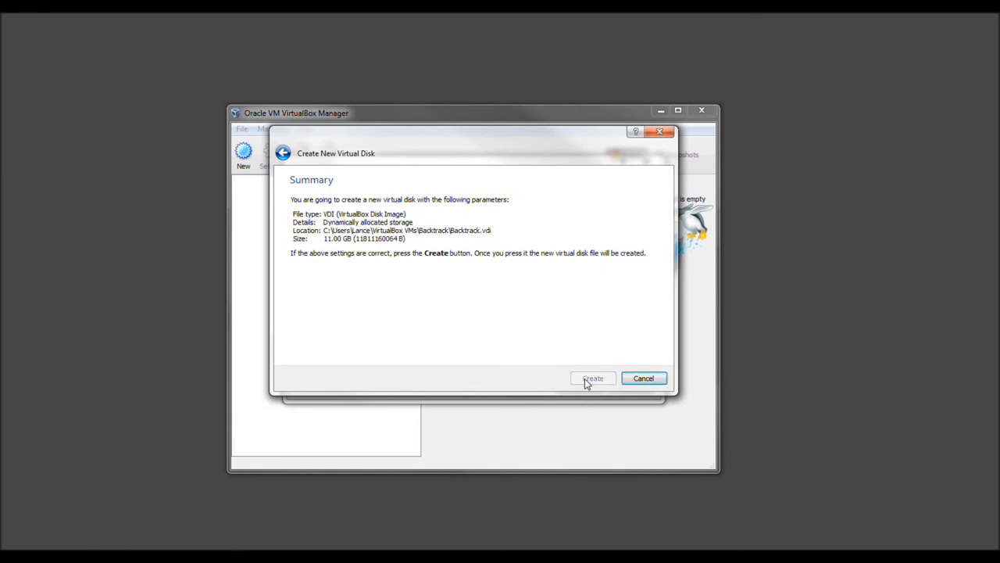
pyautogui.click(593, 379)
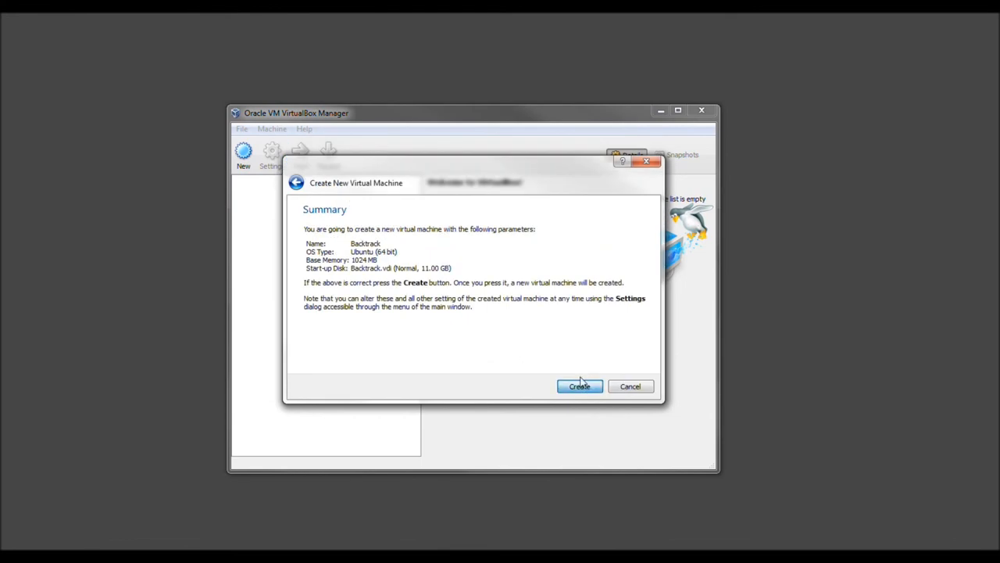
pyautogui.click(580, 386)
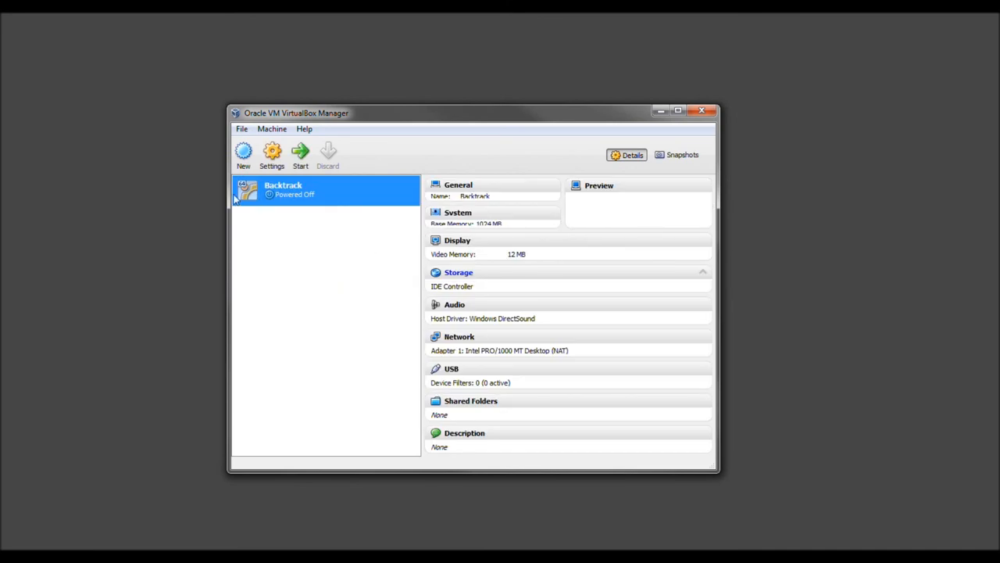